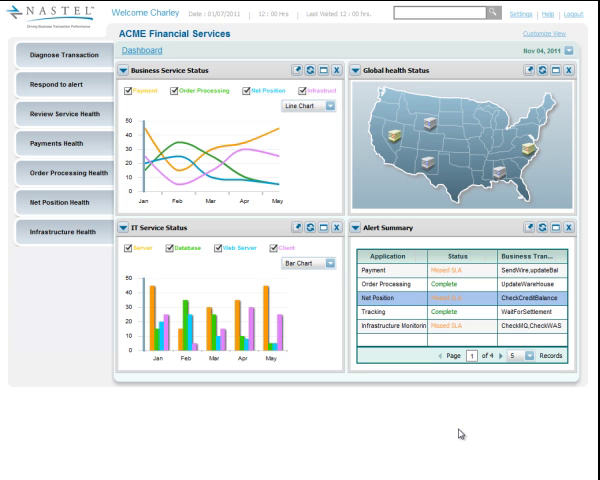
{"action": "mouse_move", "coordinate": [360, 188]}
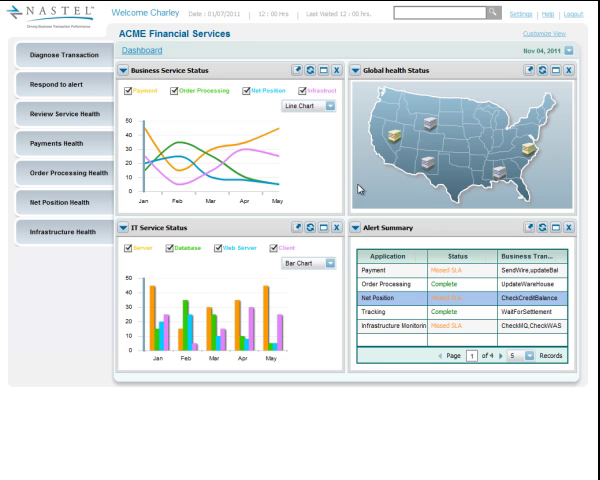
{"action": "mouse_move", "coordinate": [364, 188]}
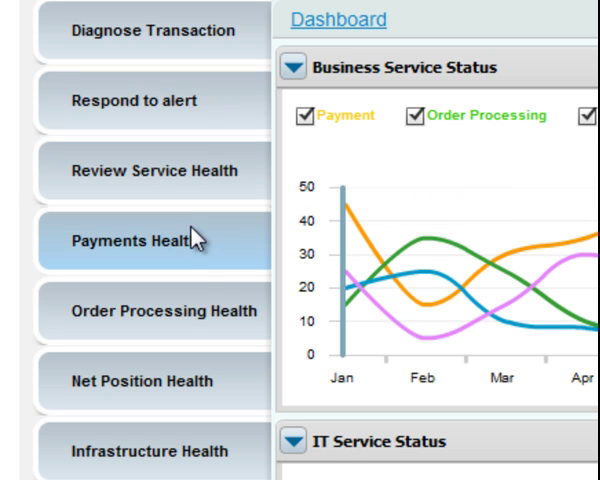
{"action": "mouse_move", "coordinate": [200, 380]}
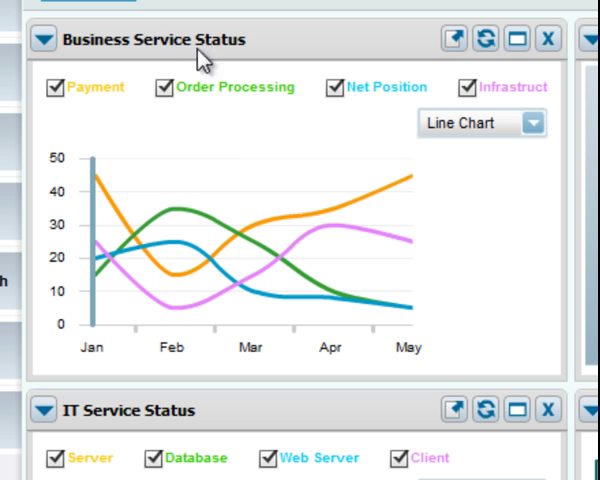
{"action": "mouse_move", "coordinate": [238, 122]}
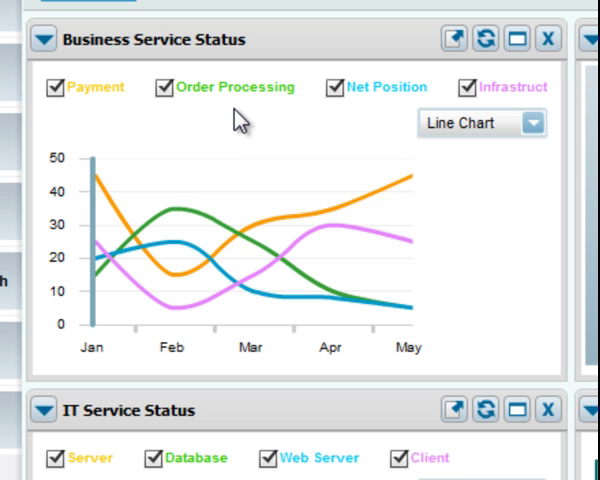
Scroll down the alert's sensor tree to reach the Balances sensor under Accounts > Funds.
{"action": "scroll", "scroll_direction": "down", "scroll_amount": 3}
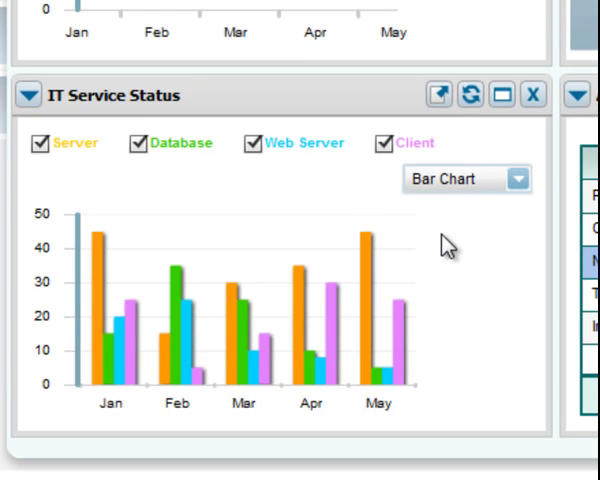
{"action": "mouse_move", "coordinate": [460, 238]}
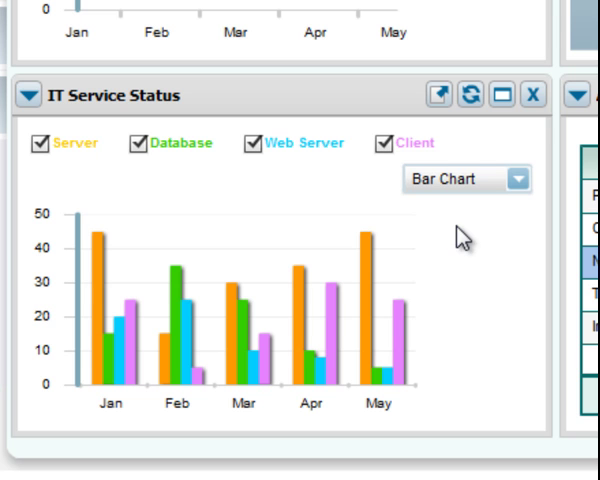
{"action": "mouse_move", "coordinate": [256, 236]}
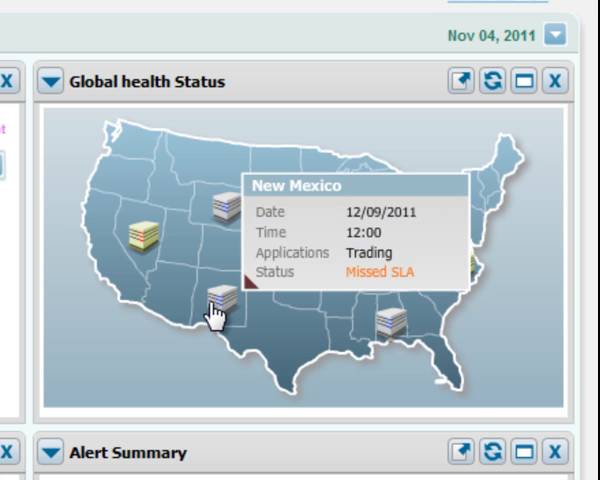
{"action": "mouse_move", "coordinate": [144, 240]}
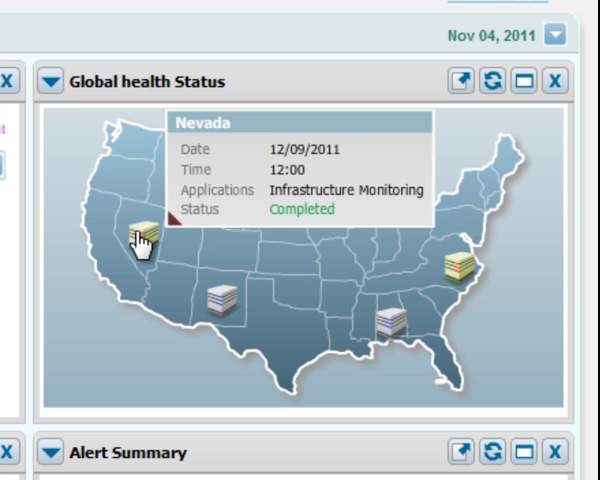
{"action": "scroll", "scroll_direction": "down", "scroll_amount": 3}
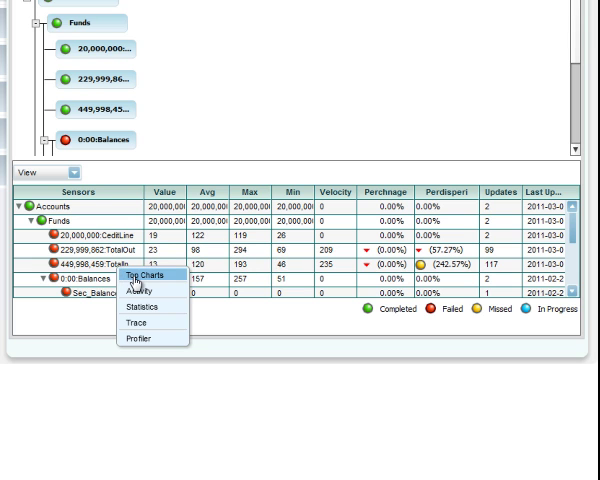
Choose TopCharts to chart transaction groups, applications, servers and resource manager types.
{"action": "left_click", "coordinate": [148, 276]}
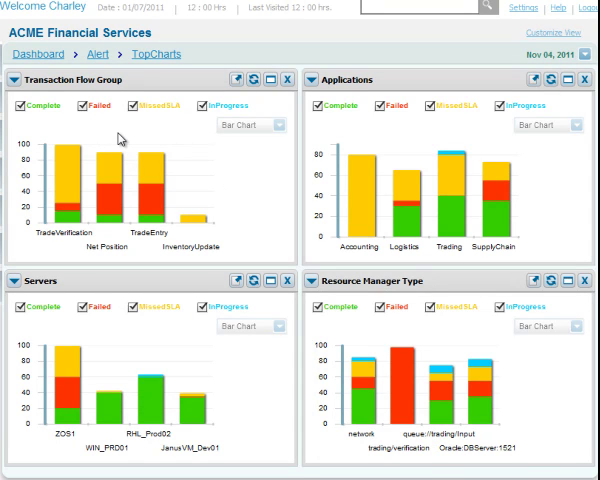
{"action": "mouse_move", "coordinate": [120, 352]}
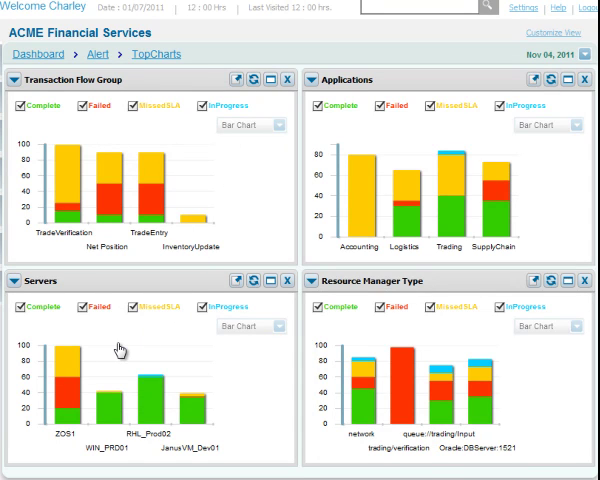
{"action": "mouse_move", "coordinate": [376, 334]}
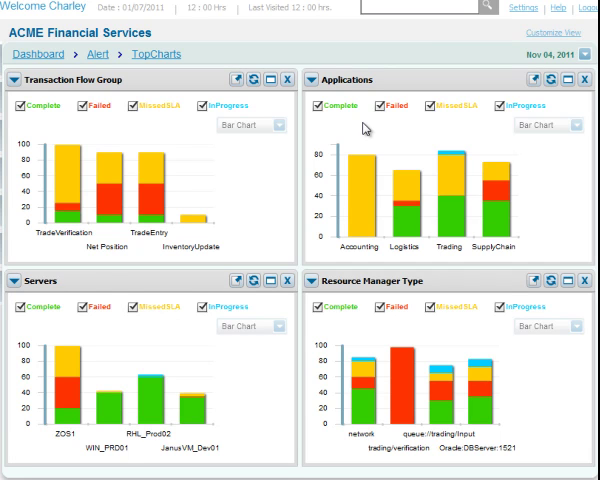
{"action": "mouse_move", "coordinate": [362, 128]}
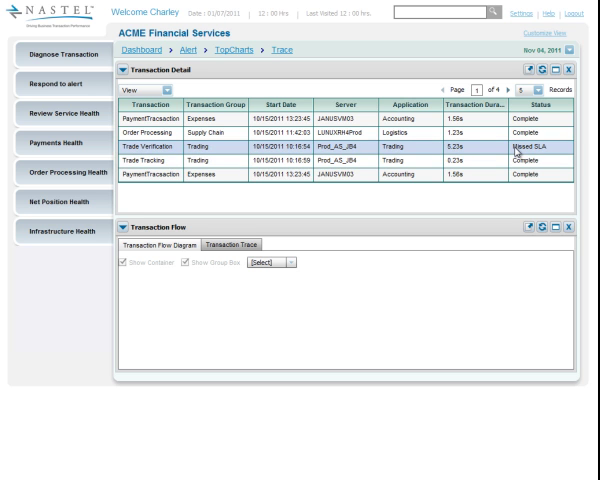
{"action": "mouse_move", "coordinate": [516, 152]}
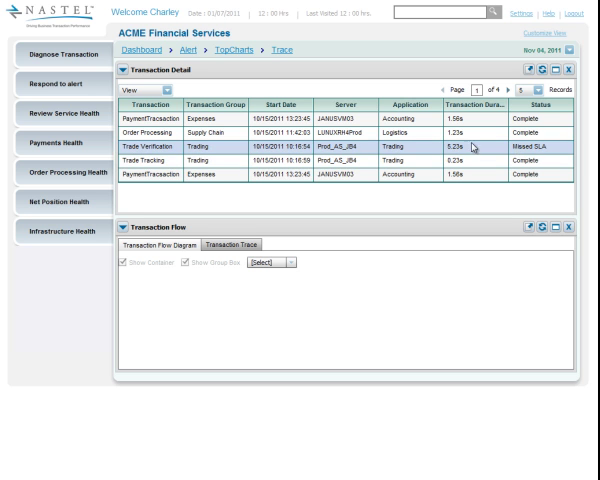
Expand the Trade Verification transaction and select a step in its trace, including the DB2 Missed SLA step.
{"action": "left_click", "coordinate": [240, 246]}
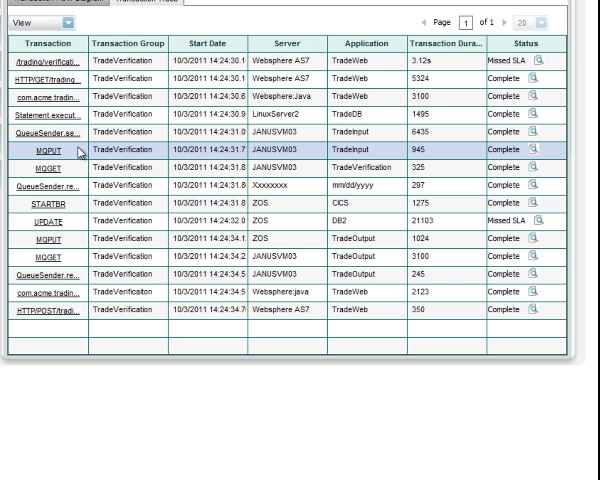
{"action": "mouse_move", "coordinate": [78, 168]}
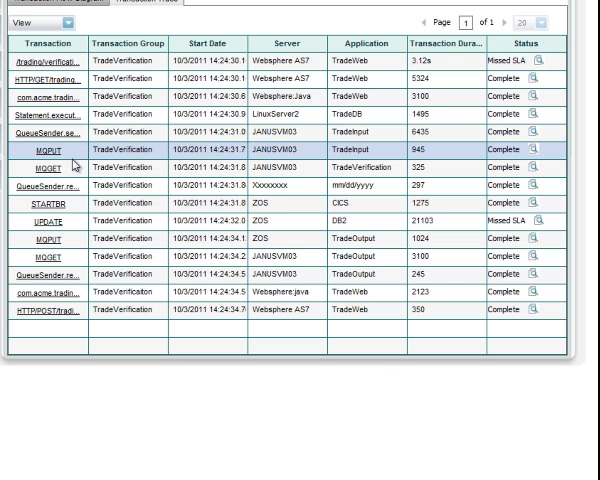
{"action": "left_click", "coordinate": [48, 204]}
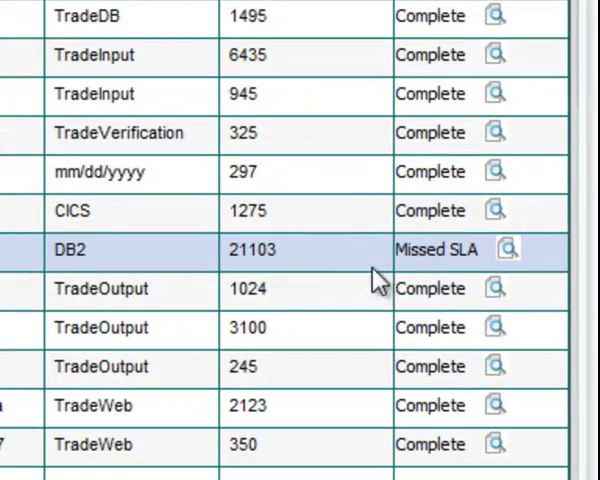
{"action": "mouse_move", "coordinate": [512, 258]}
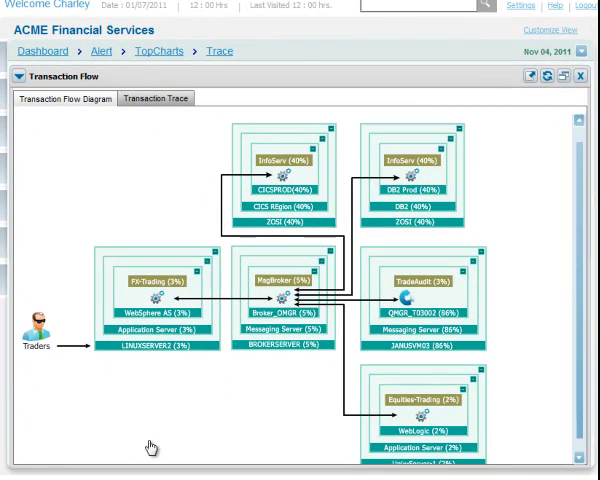
{"action": "mouse_move", "coordinate": [38, 370]}
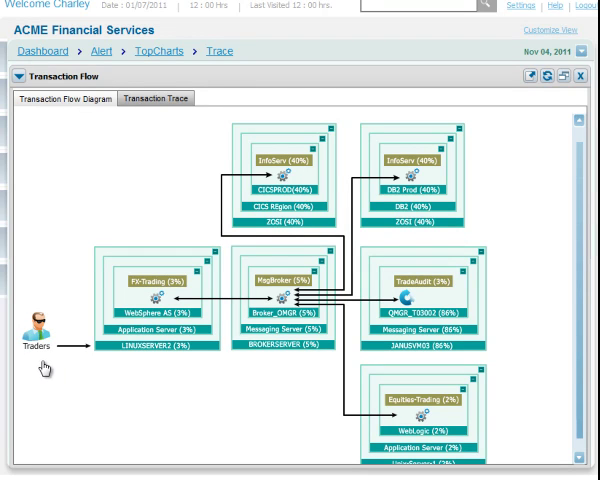
{"action": "mouse_move", "coordinate": [176, 362]}
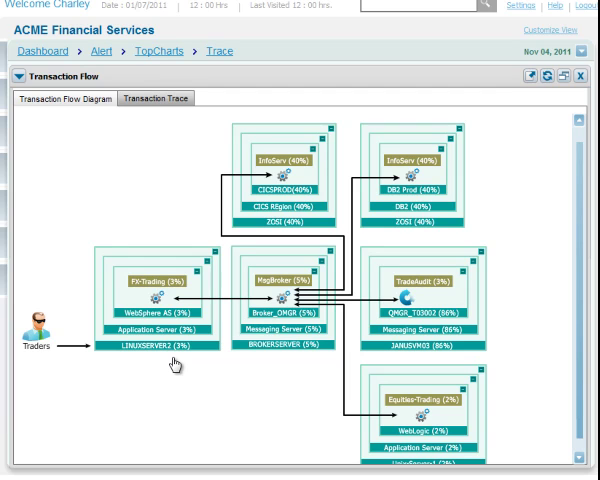
{"action": "mouse_move", "coordinate": [178, 324]}
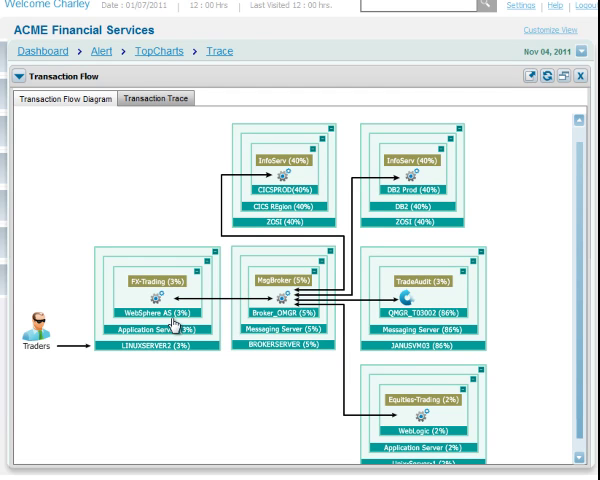
{"action": "mouse_move", "coordinate": [536, 398]}
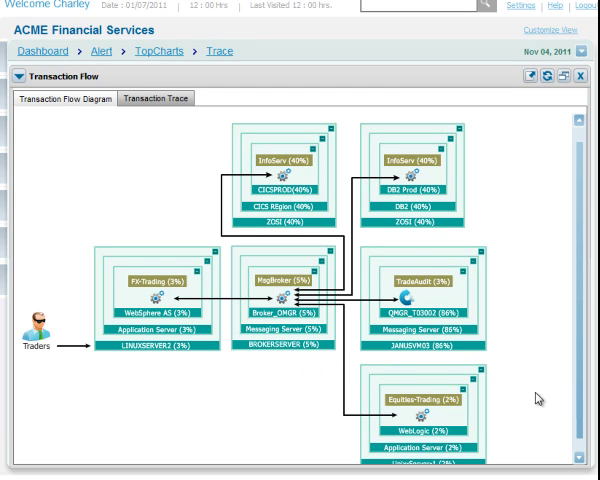
{"action": "mouse_move", "coordinate": [452, 412]}
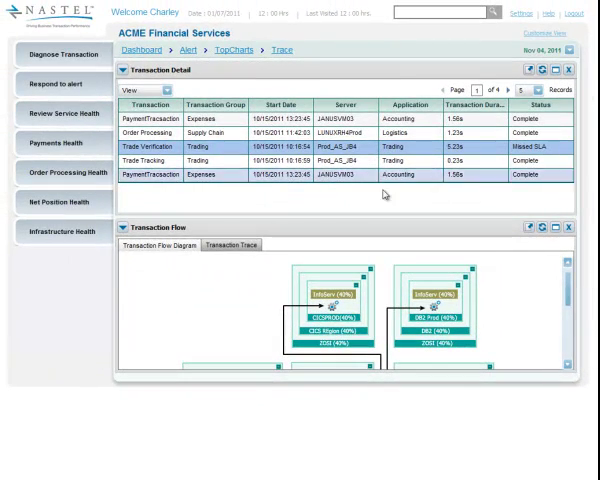
Group the transaction flow by Milestone: TradeStart, Missing, Verification, TradeEnd, CustomerAccess.
{"action": "left_click", "coordinate": [228, 244]}
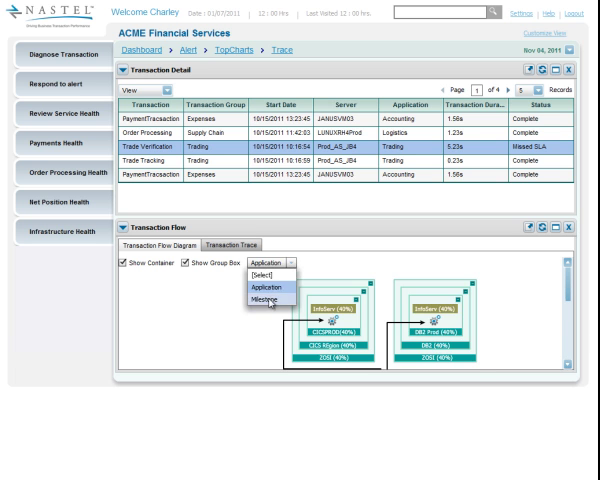
{"action": "left_click", "coordinate": [264, 298]}
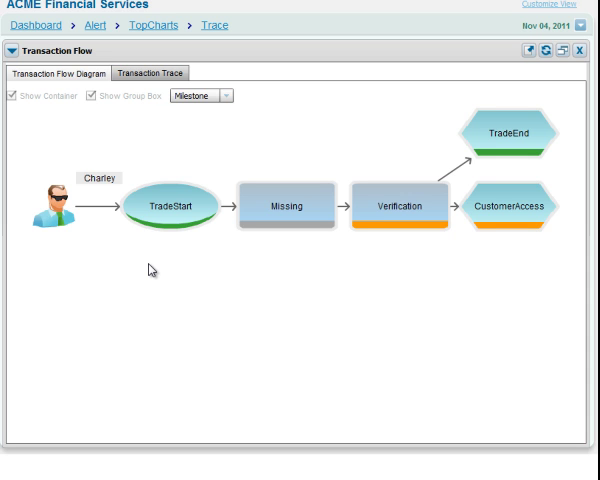
{"action": "mouse_move", "coordinate": [158, 264]}
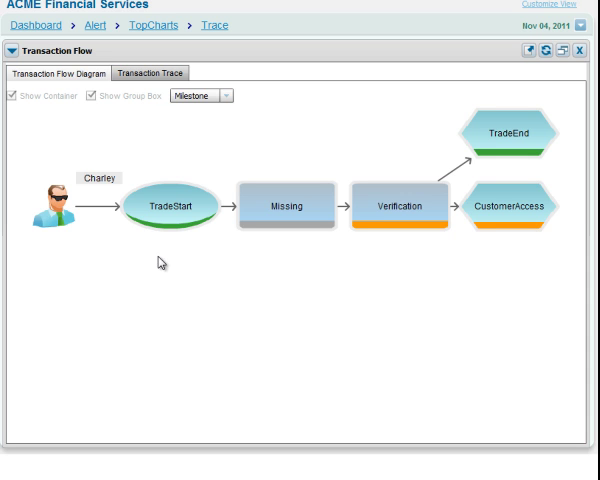
{"action": "mouse_move", "coordinate": [298, 240]}
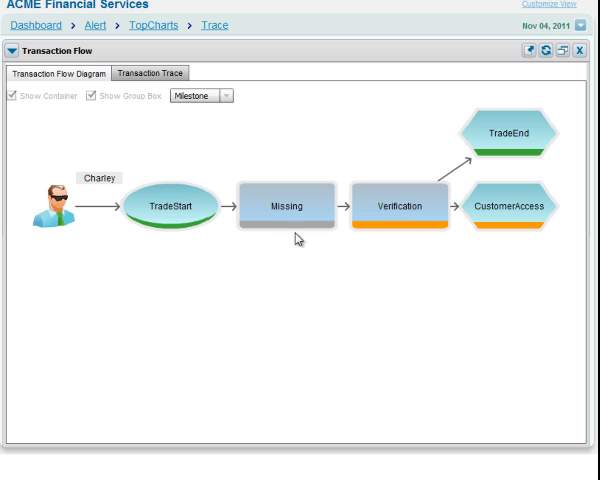
{"action": "mouse_move", "coordinate": [432, 236]}
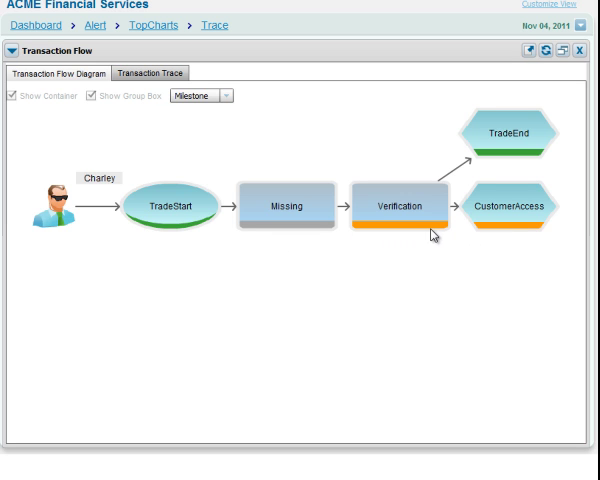